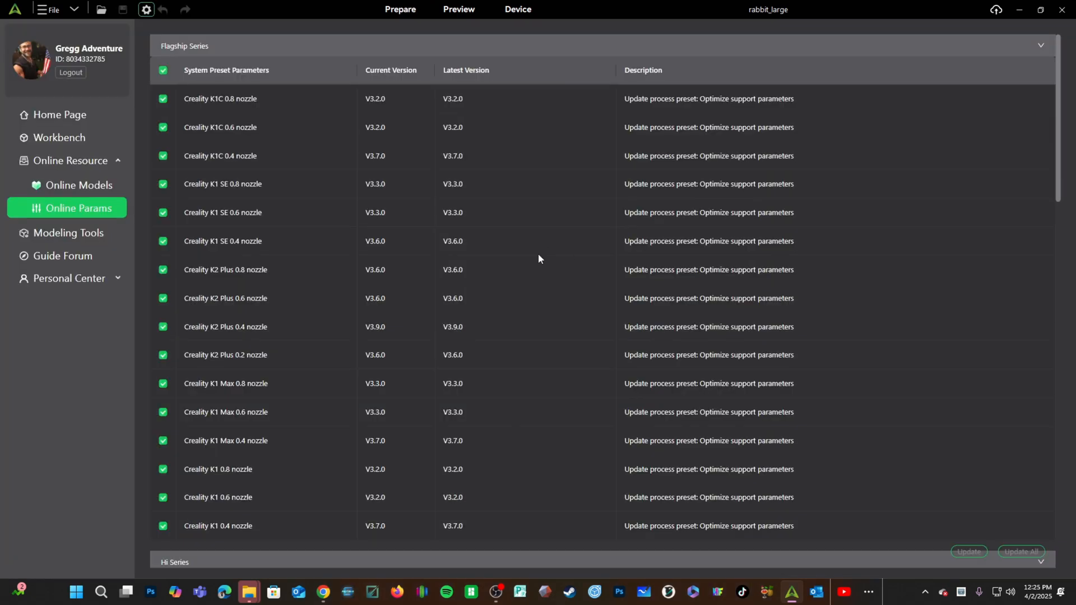
- Uncheck all Flagship Series presets and return to the Prepare workspace with the rabbit model
click(163, 70)
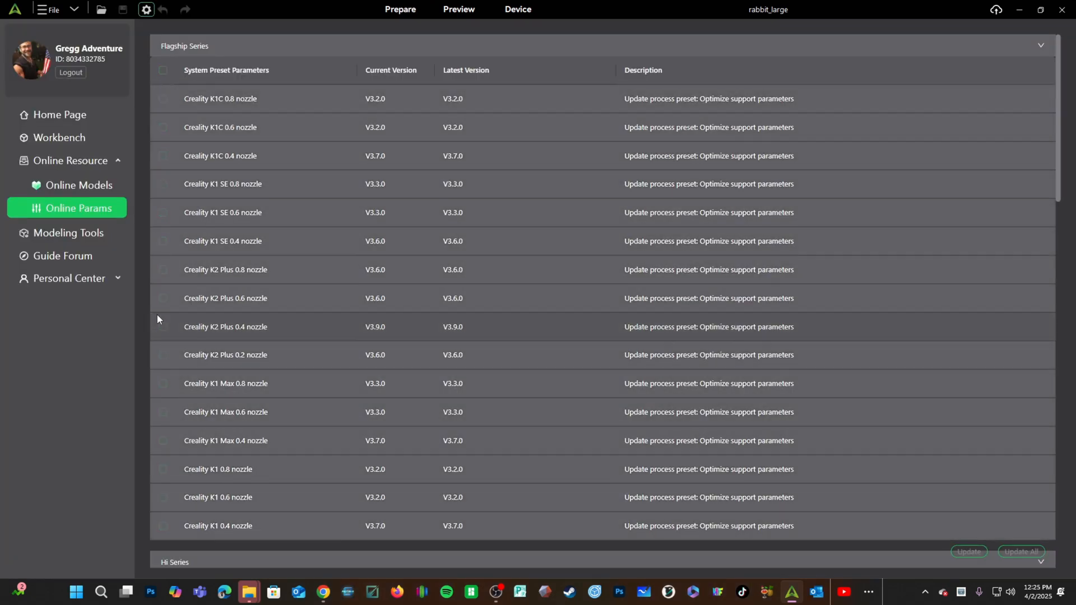
click(163, 347)
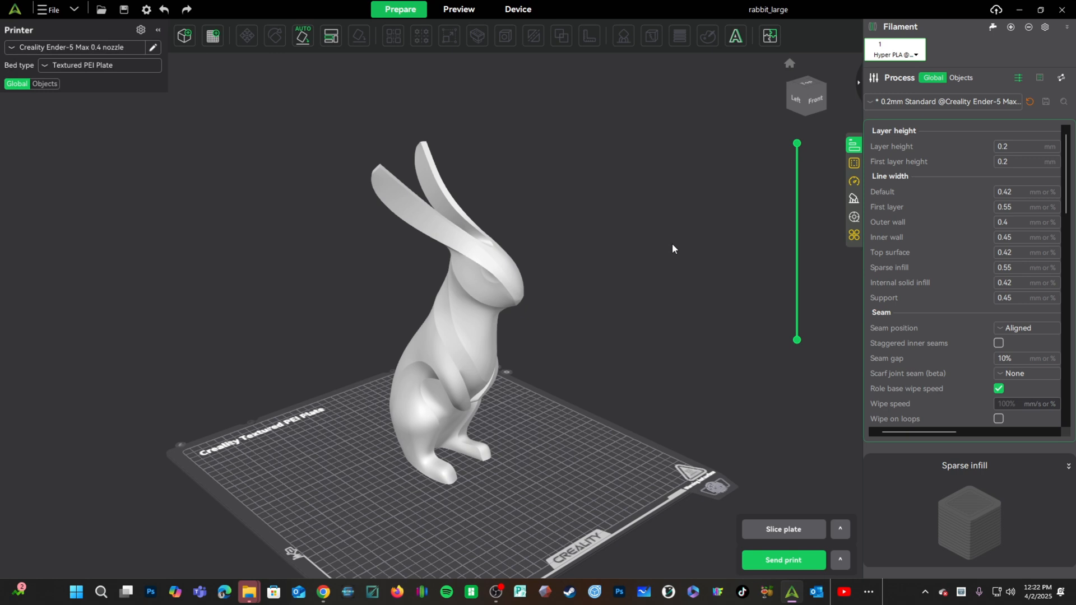
mouse_move(420, 342)
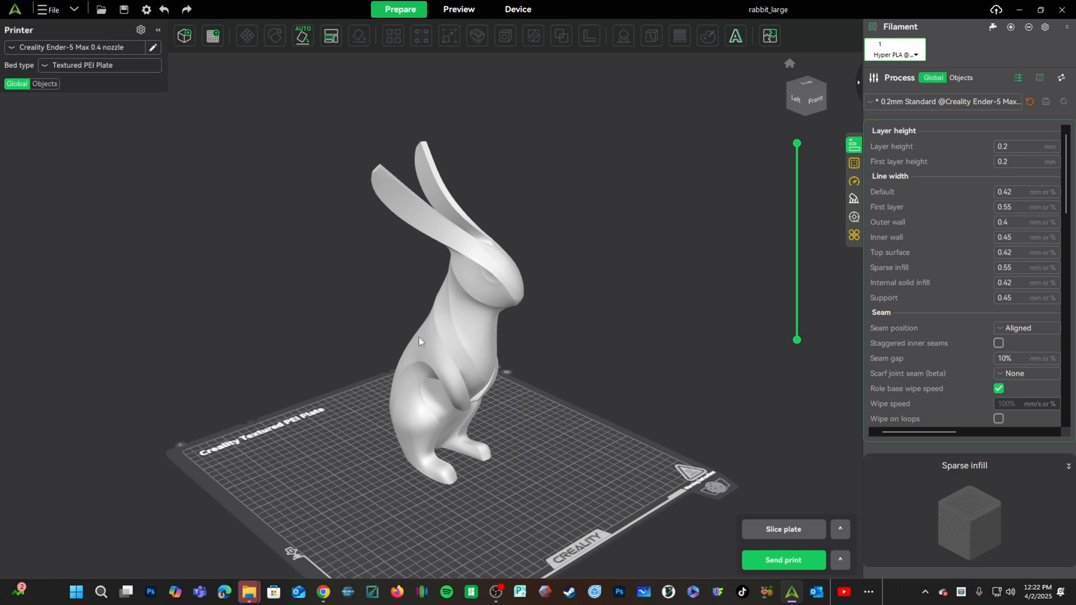
mouse_move(649, 207)
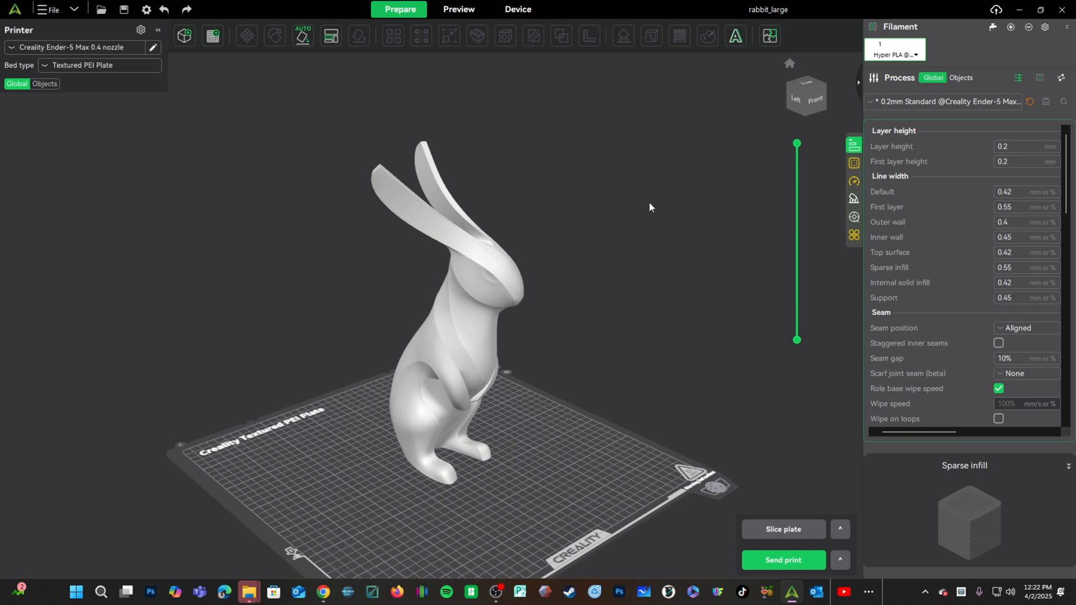
mouse_move(654, 188)
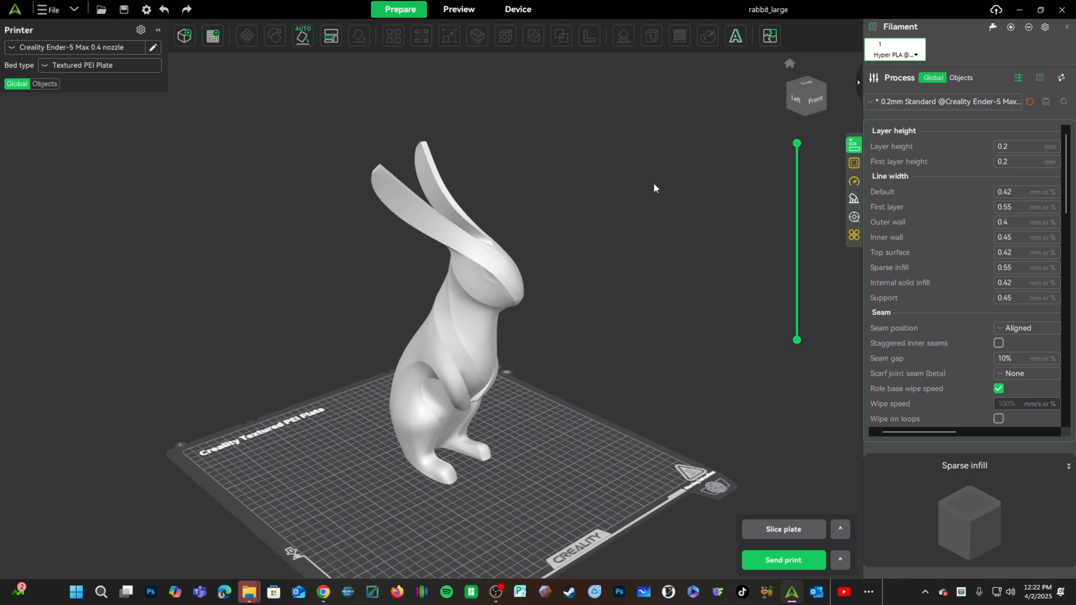
mouse_move(644, 185)
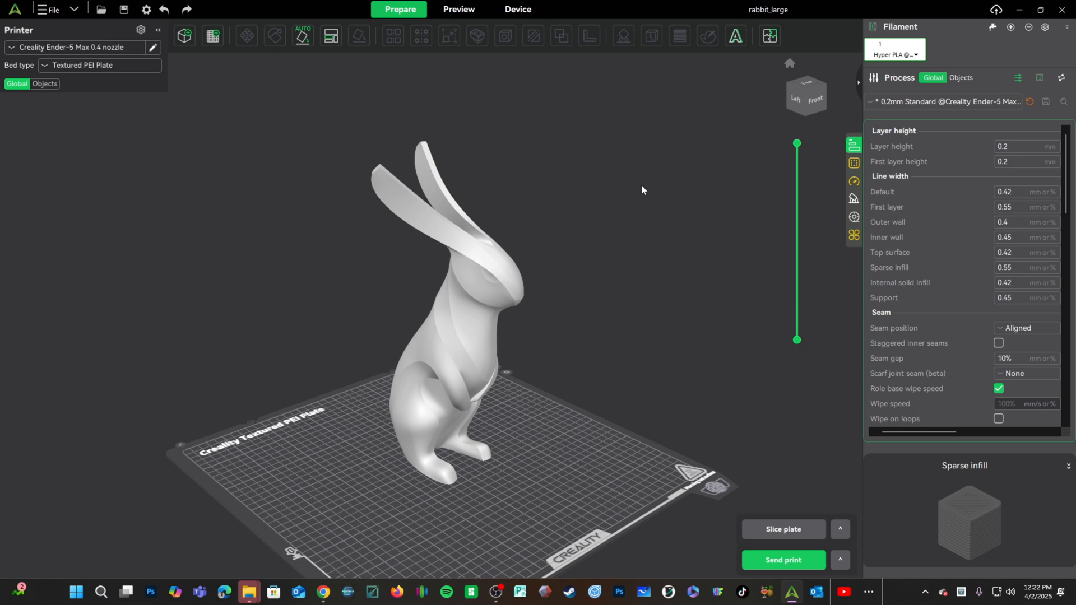
mouse_move(630, 196)
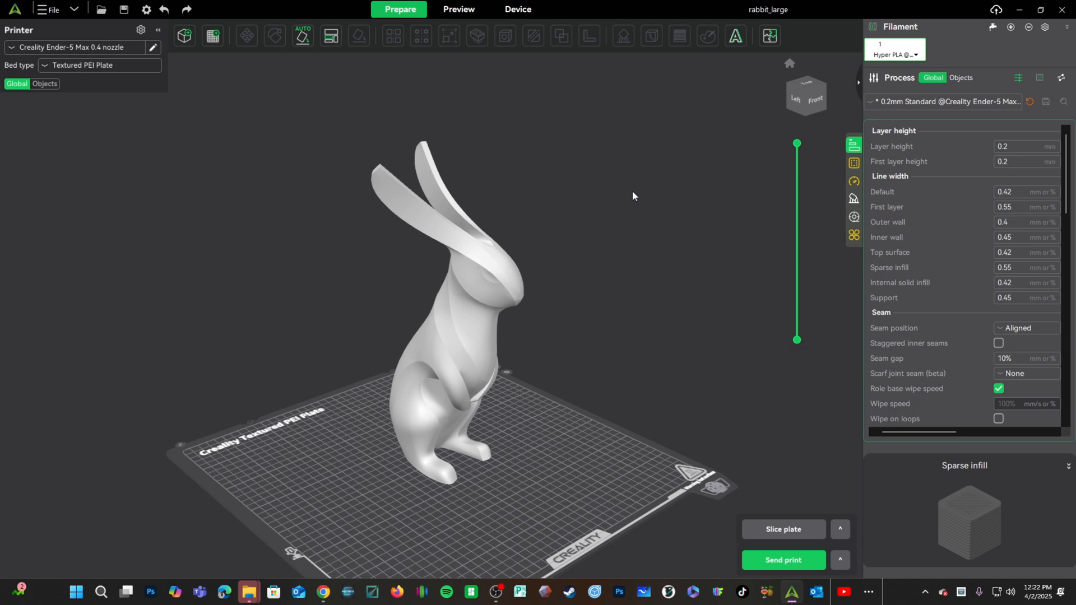
mouse_move(621, 202)
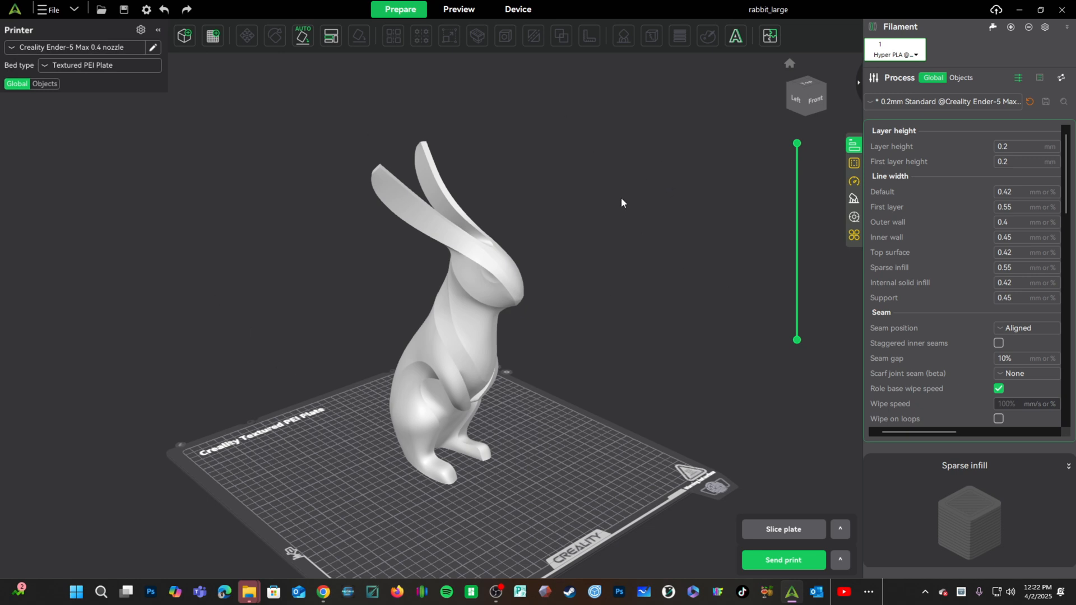
mouse_move(638, 202)
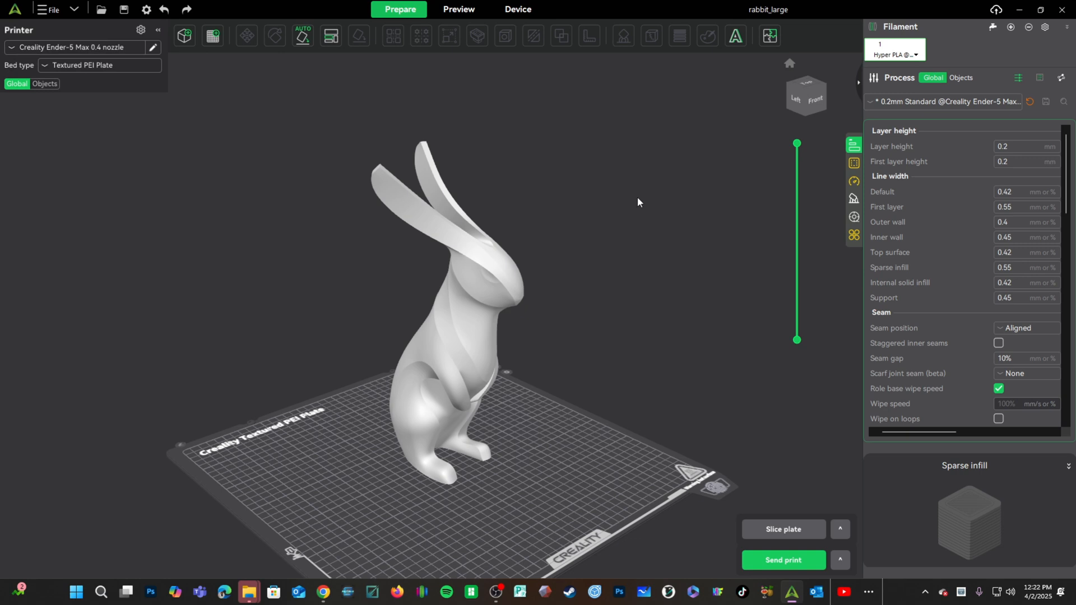
mouse_move(642, 199)
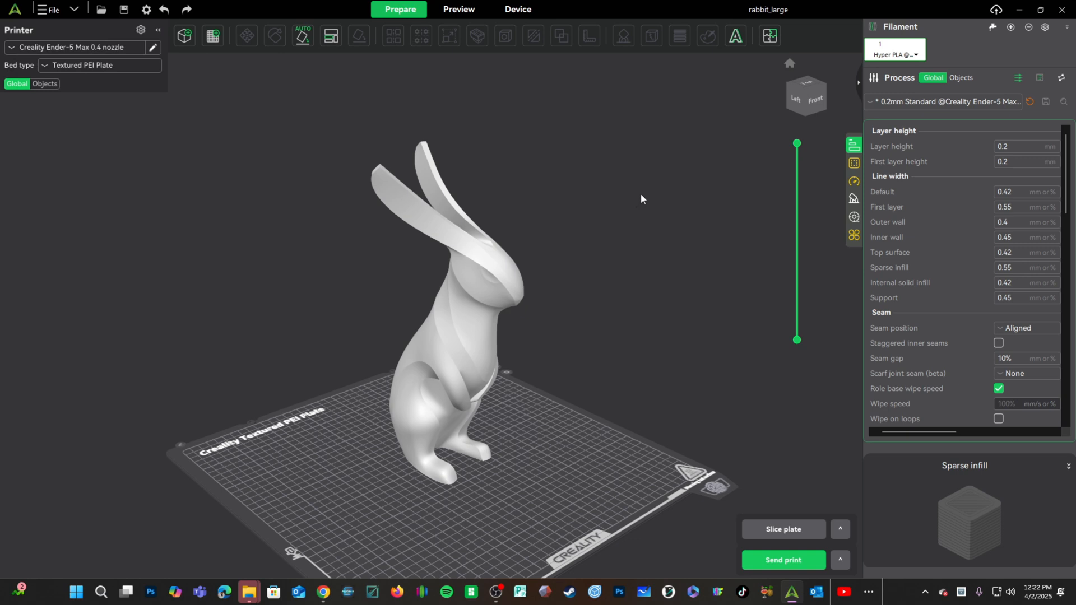
mouse_move(626, 208)
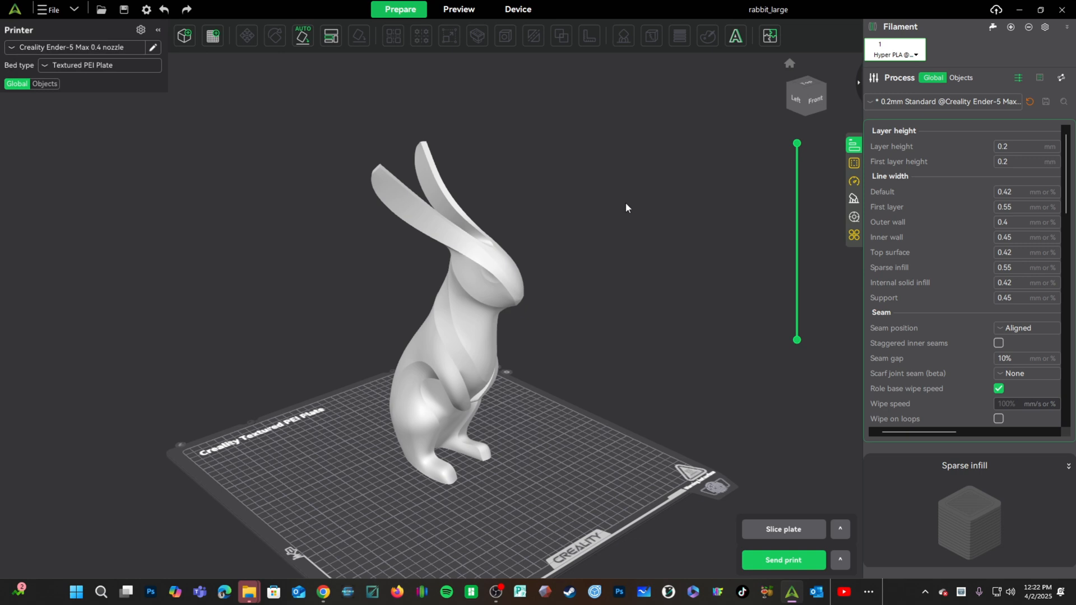
mouse_move(605, 218)
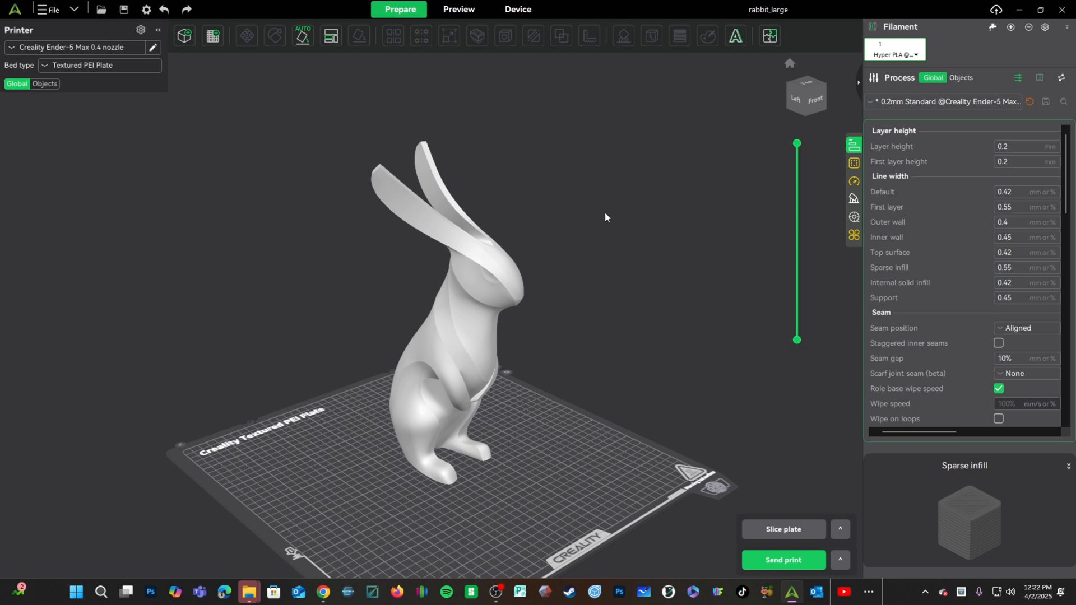
mouse_move(682, 178)
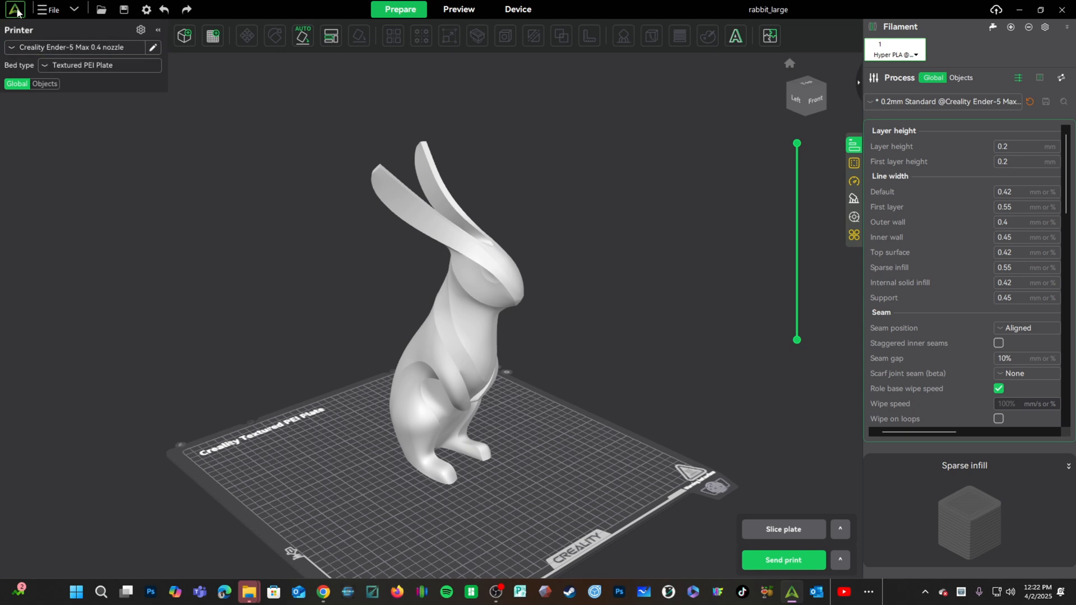
- Return to the Home Page via the Creality logo
click(14, 10)
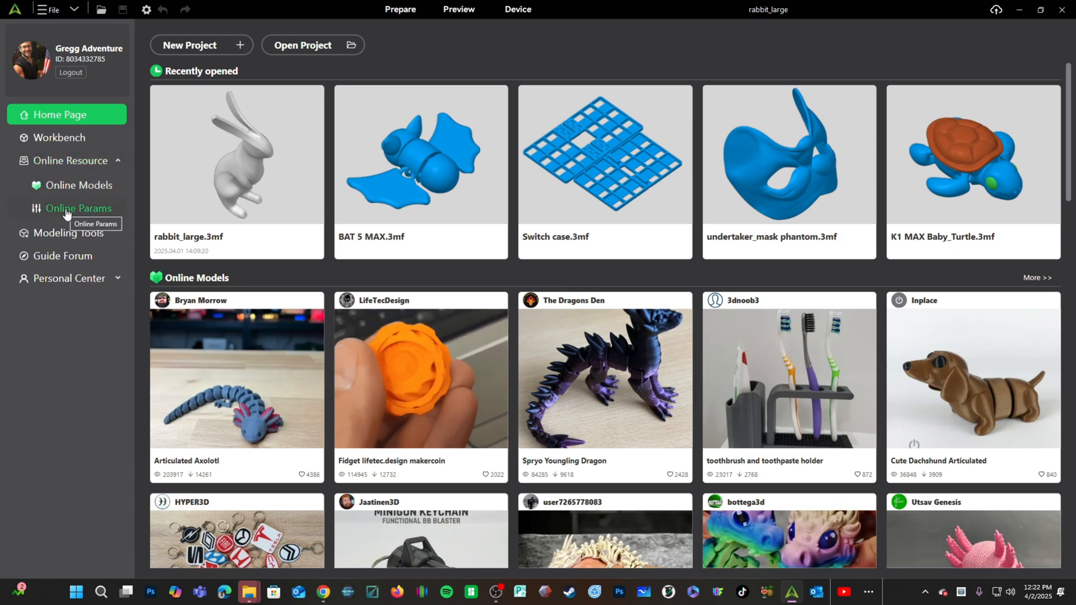
- Show Online Params and check every preset series down to the Sermoon Series
click(77, 208)
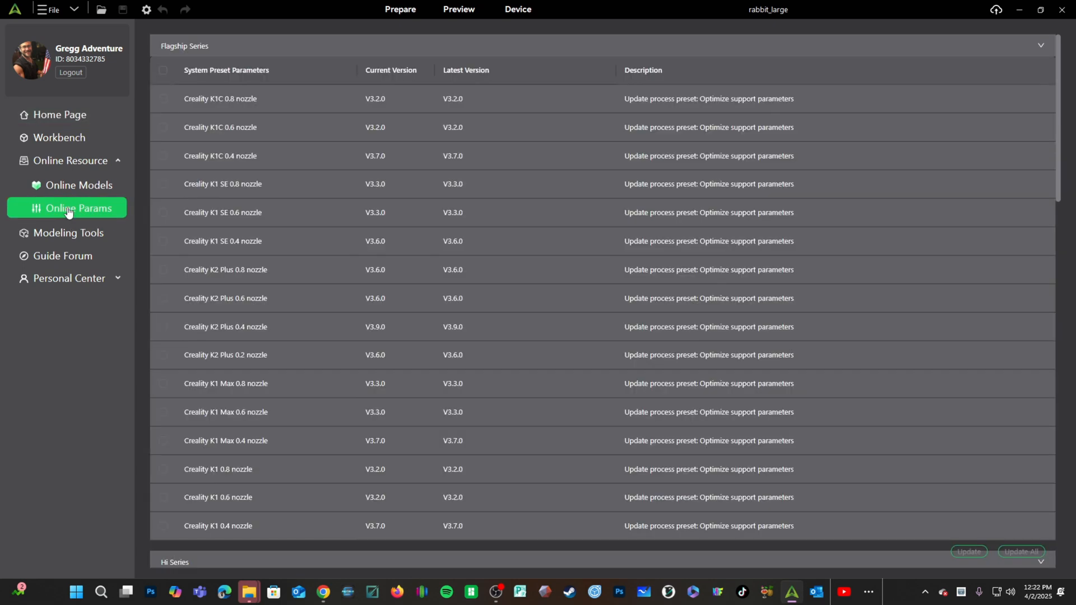
mouse_move(520, 272)
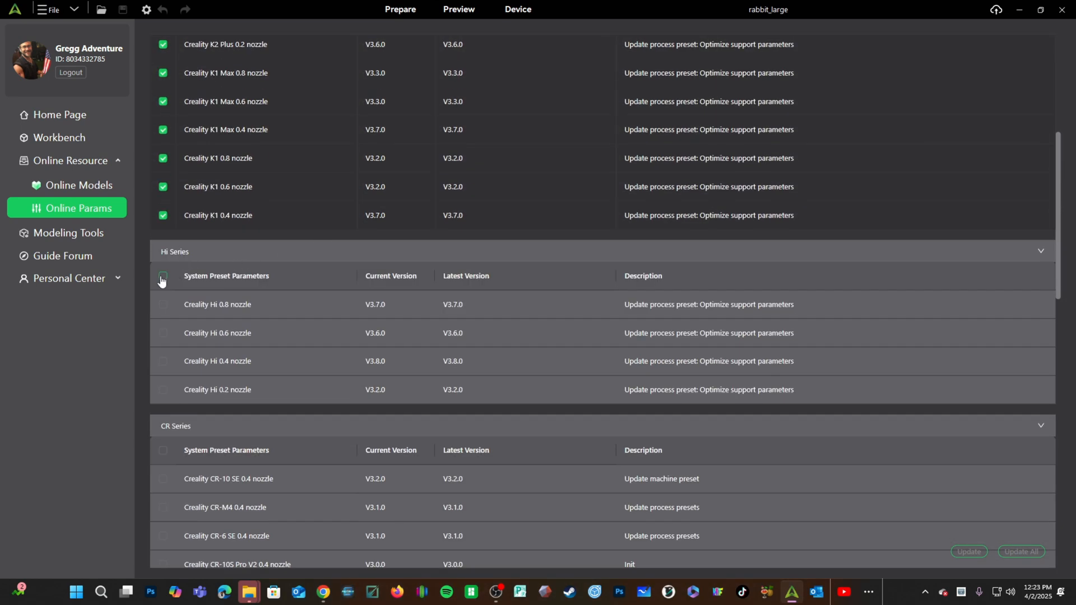
scroll(down, 3)
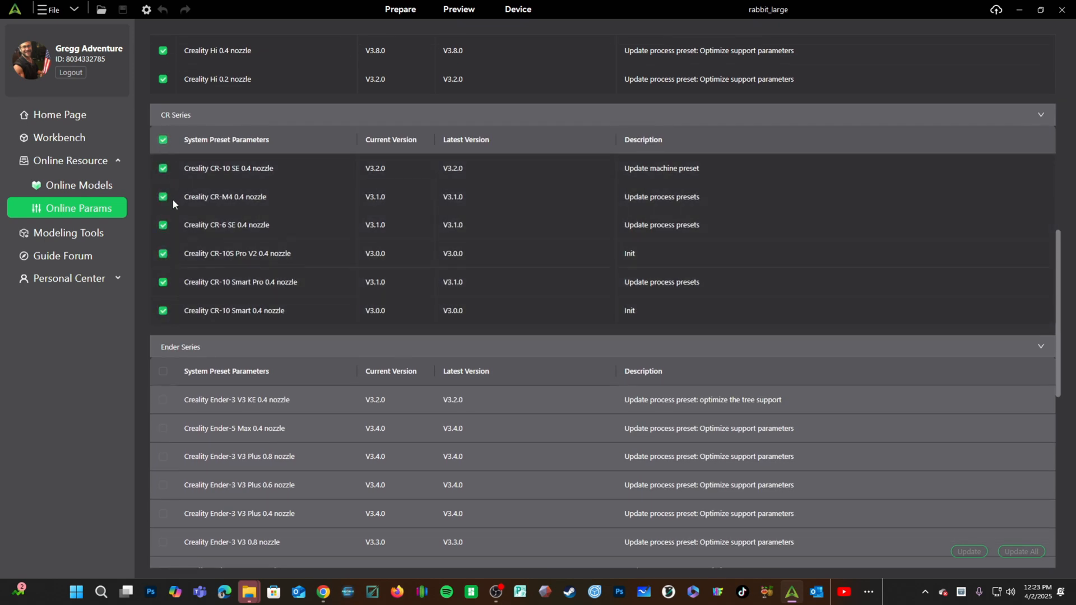
scroll(down, 3)
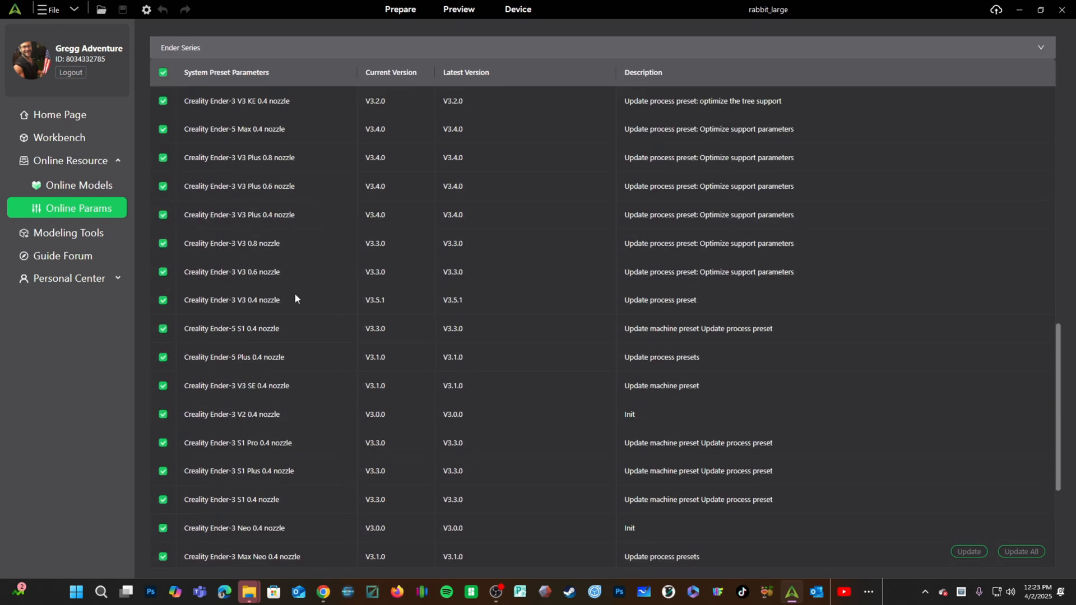
scroll(down, 3)
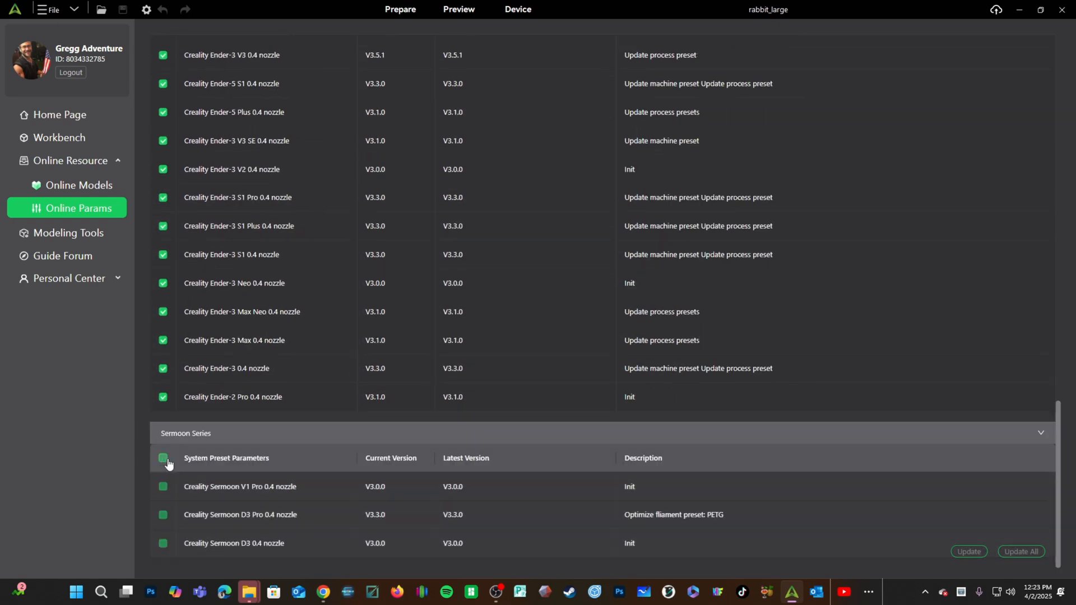
click(163, 458)
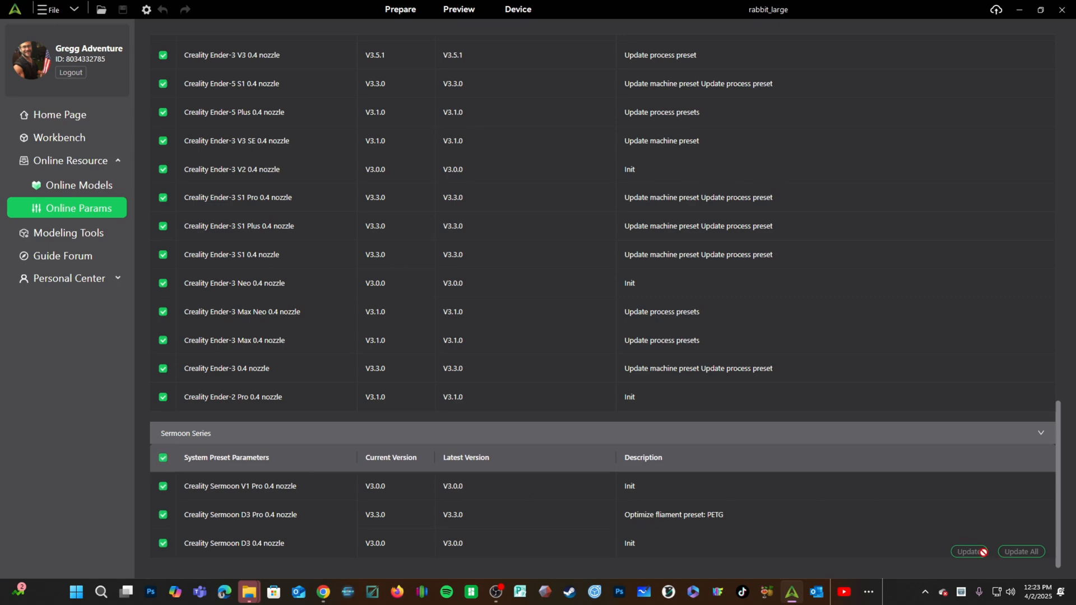
mouse_move(422, 525)
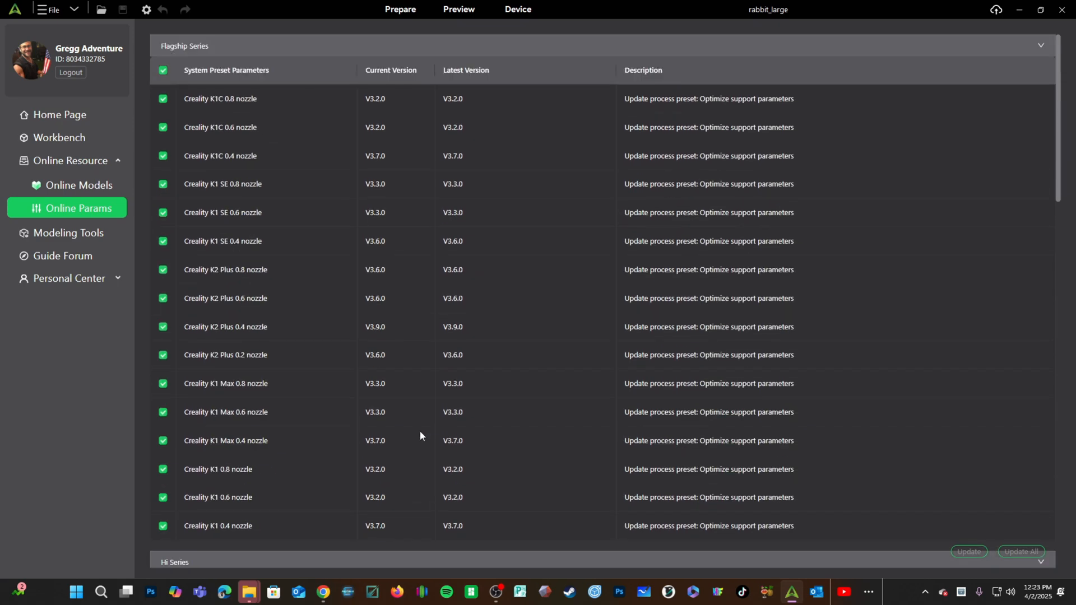
mouse_move(479, 361)
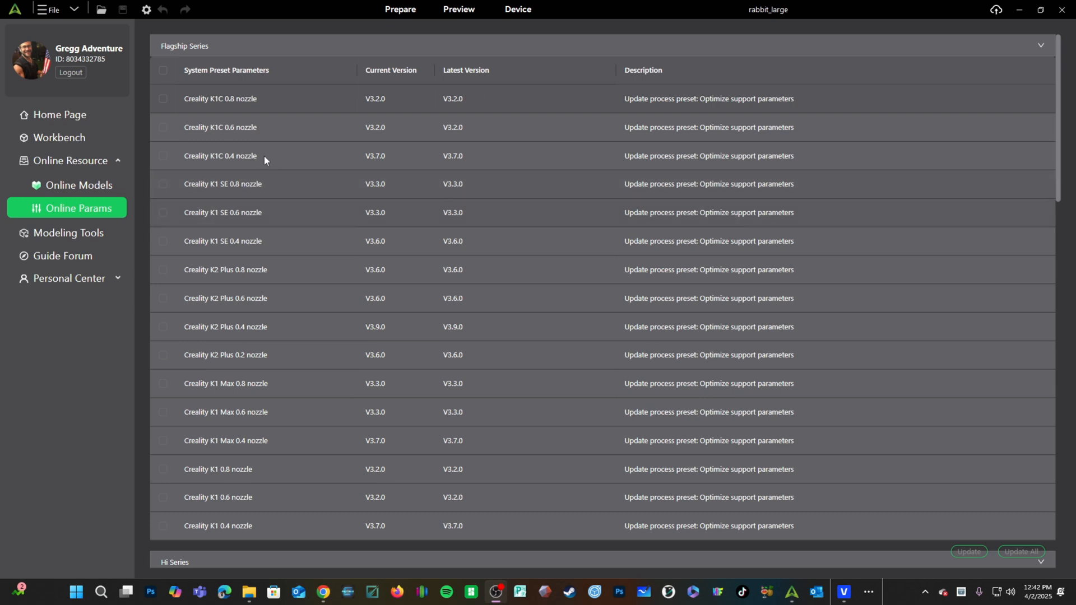
- Re-check all Flagship Series presets
click(162, 70)
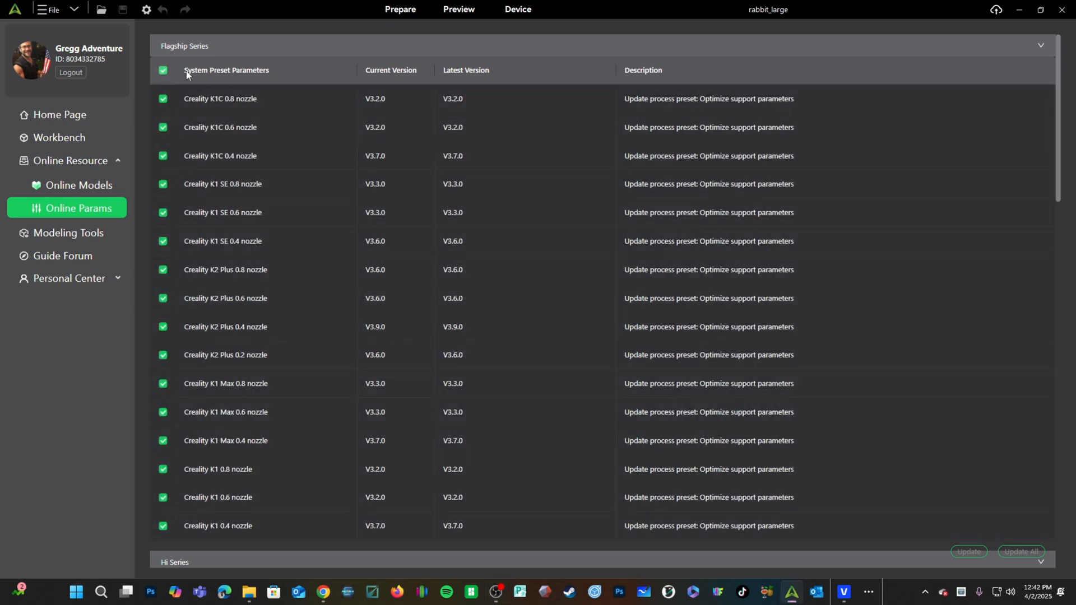
scroll(down, 3)
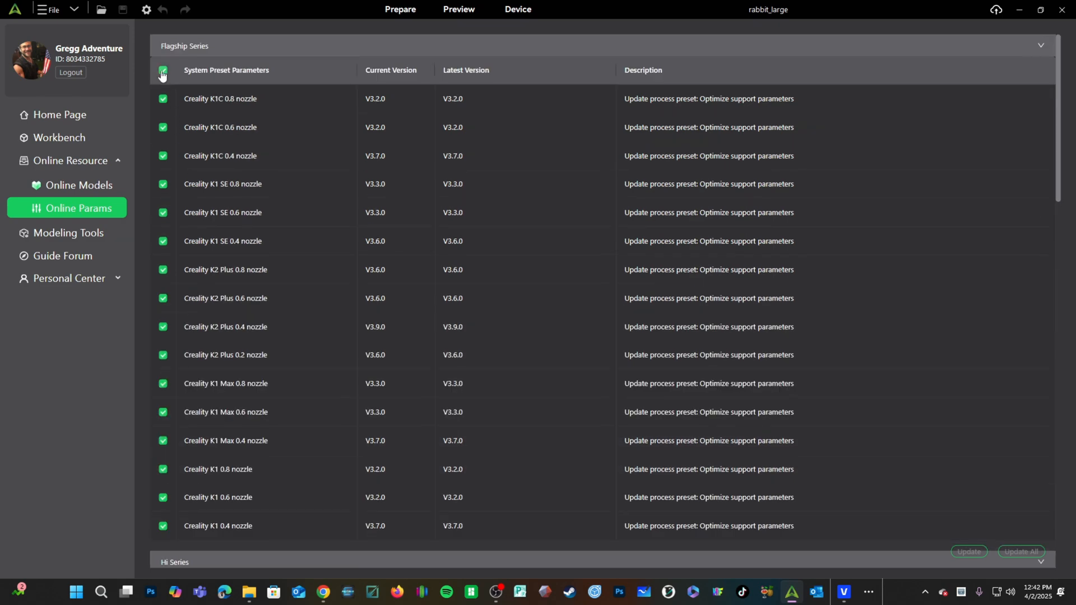
- Uncheck the Flagship Series presets and review the remaining series list
click(162, 71)
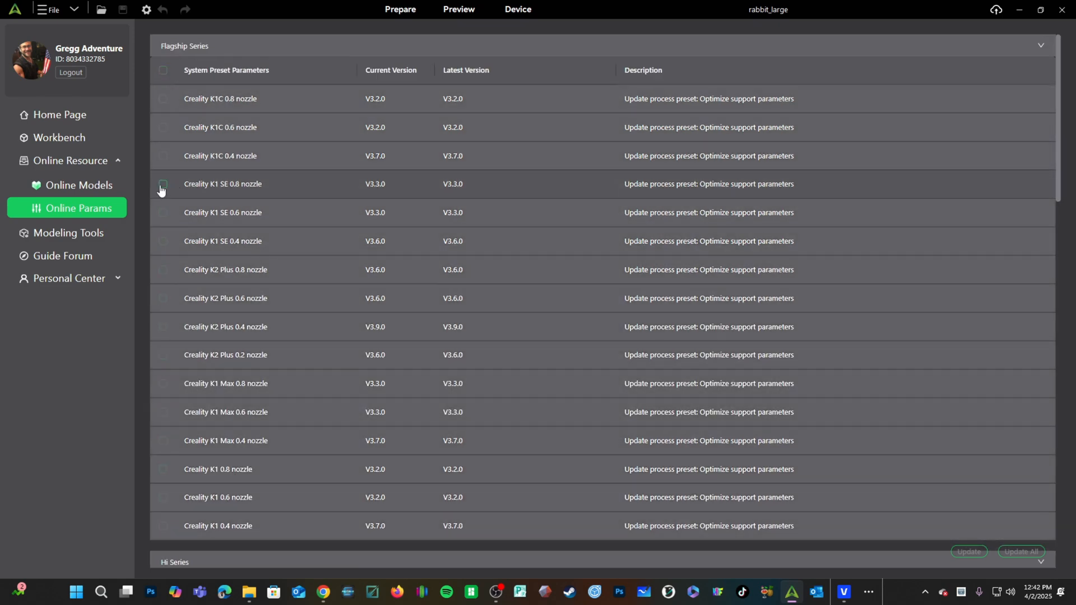
scroll(down, 3)
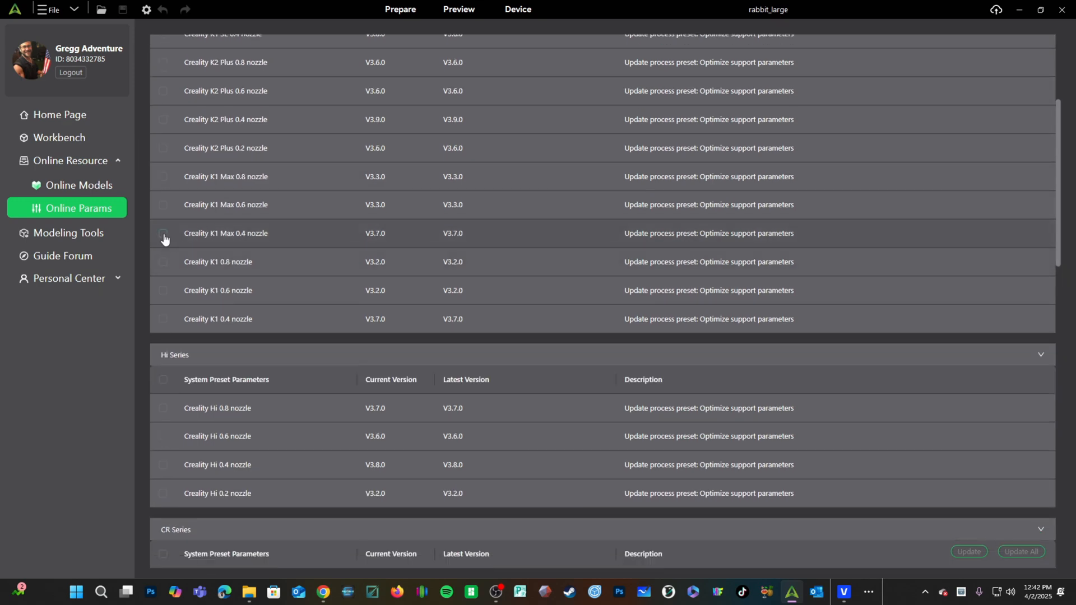
scroll(down, 3)
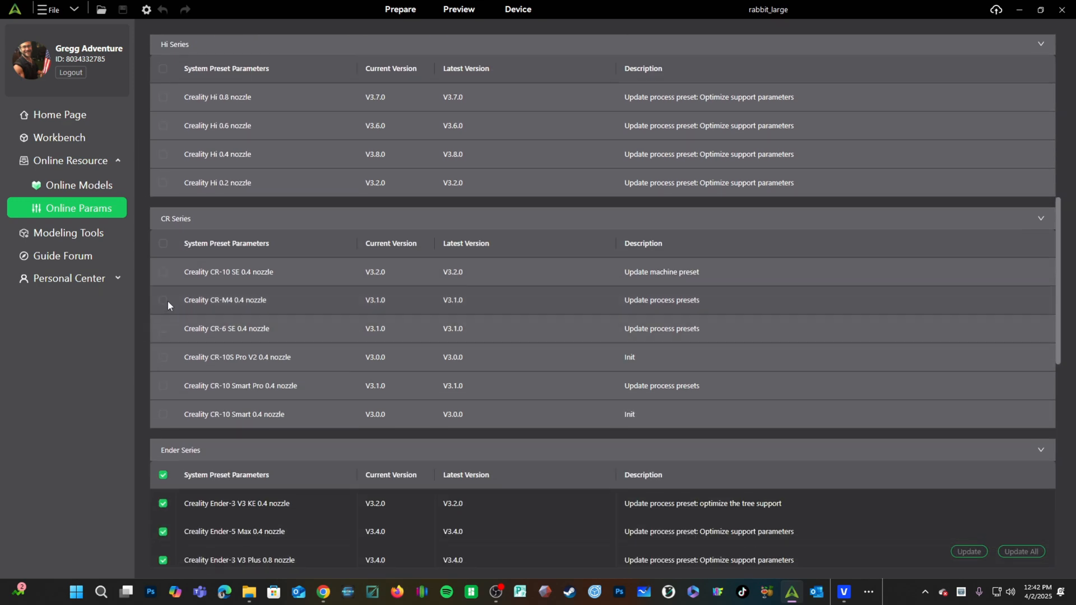
scroll(down, 3)
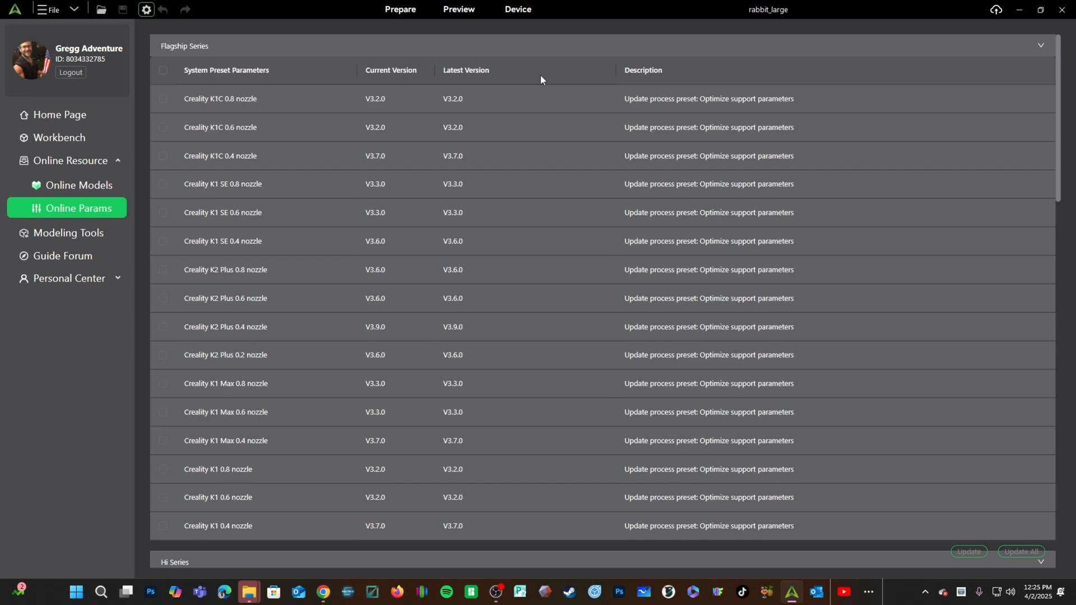
- Switch back to the Prepare workspace showing the rabbit on the build plate
click(399, 9)
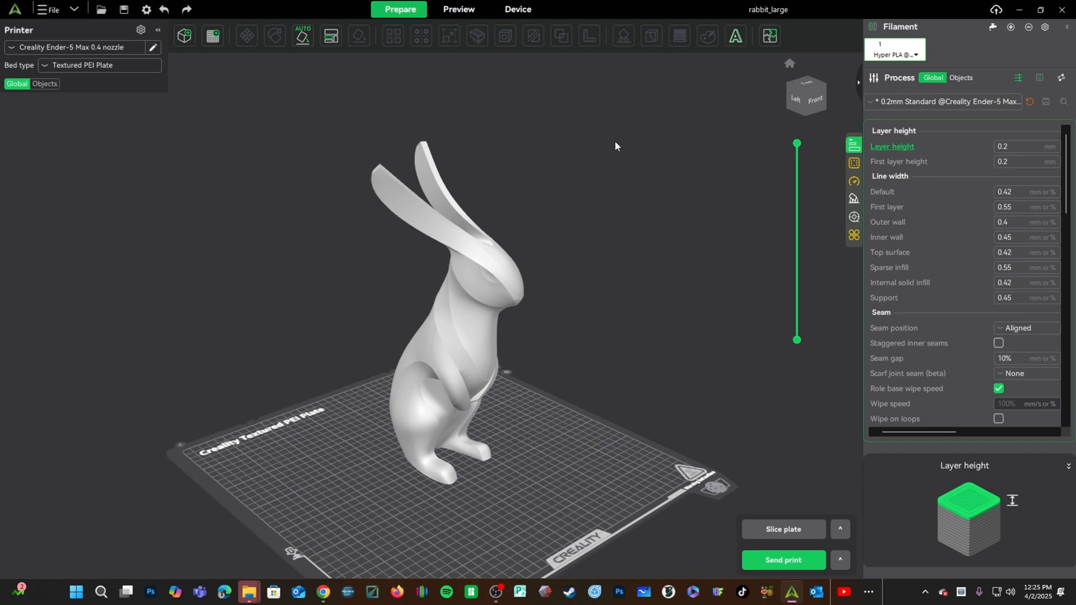
mouse_move(603, 149)
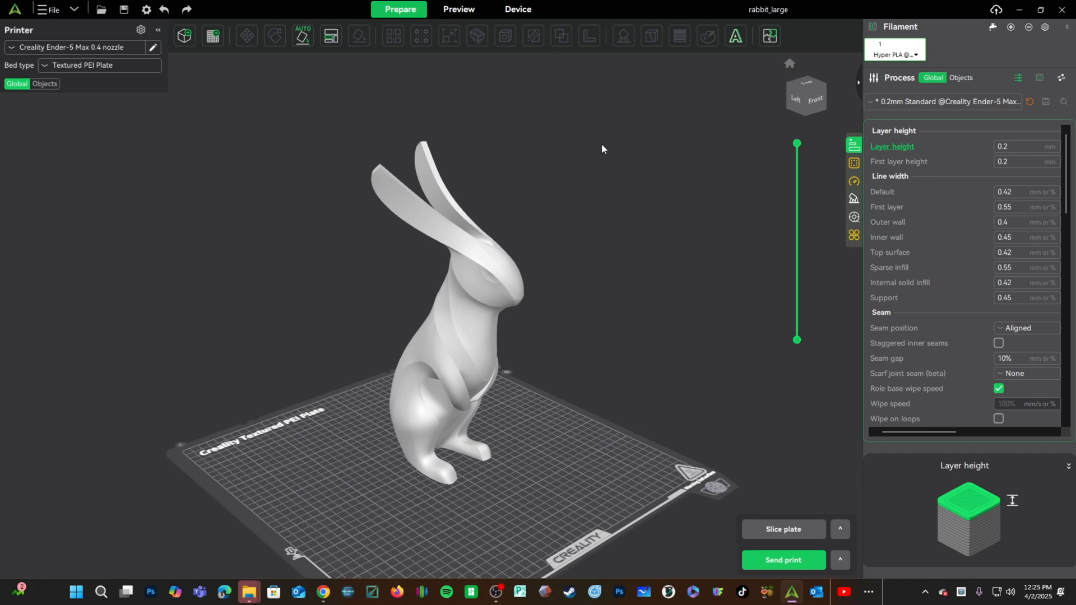